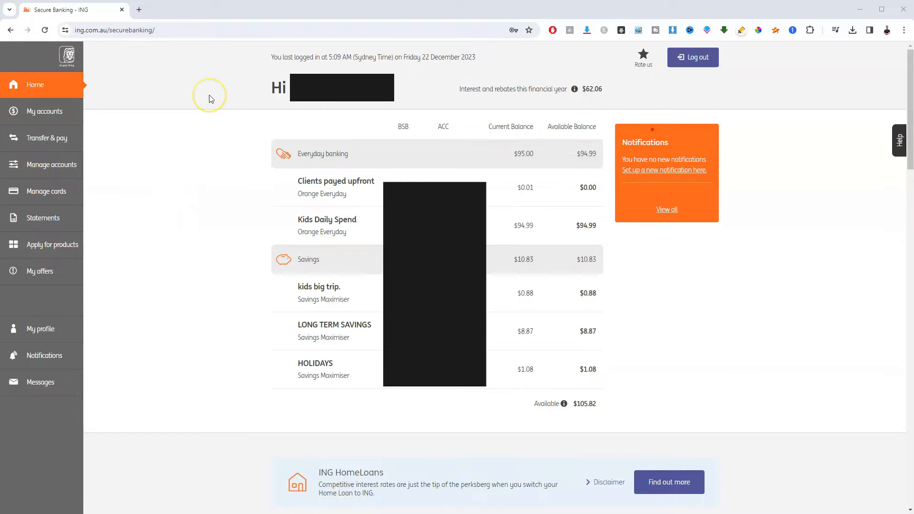
{"action": "mouse_move", "coordinate": [210, 98]}
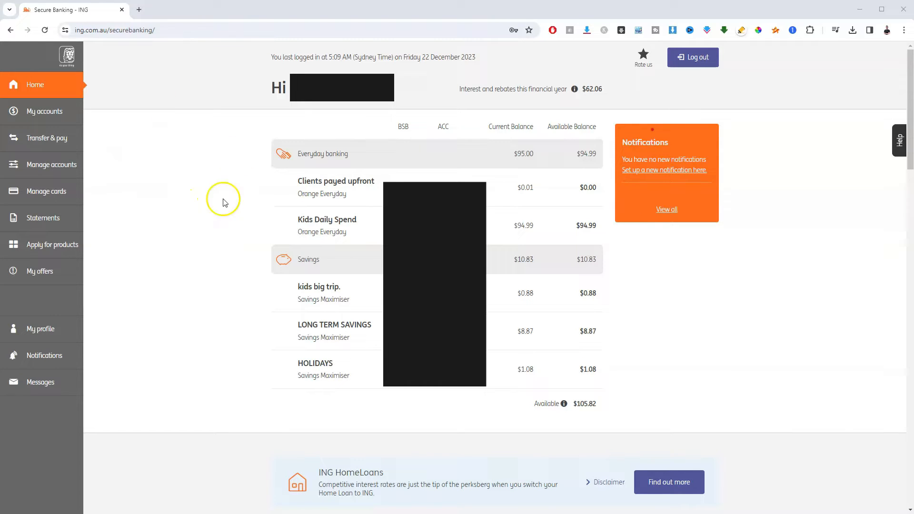
{"action": "mouse_move", "coordinate": [181, 148]}
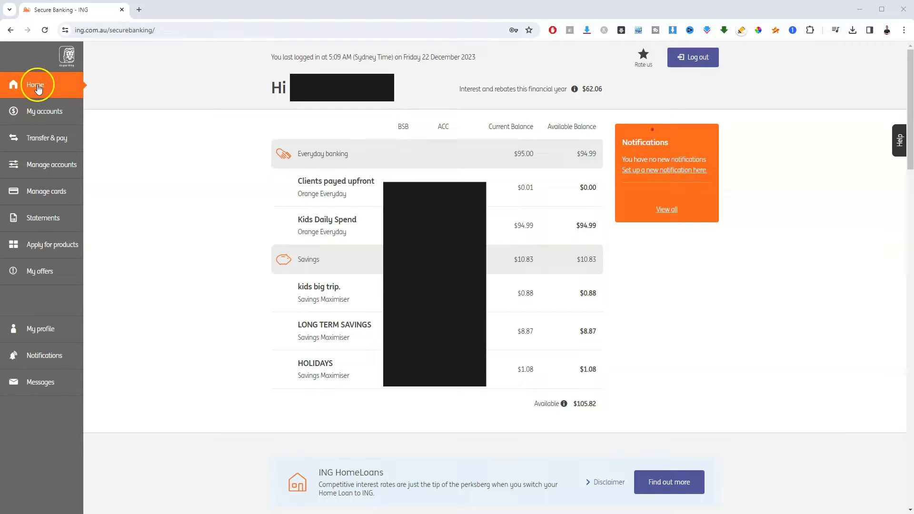
{"action": "mouse_move", "coordinate": [43, 137]}
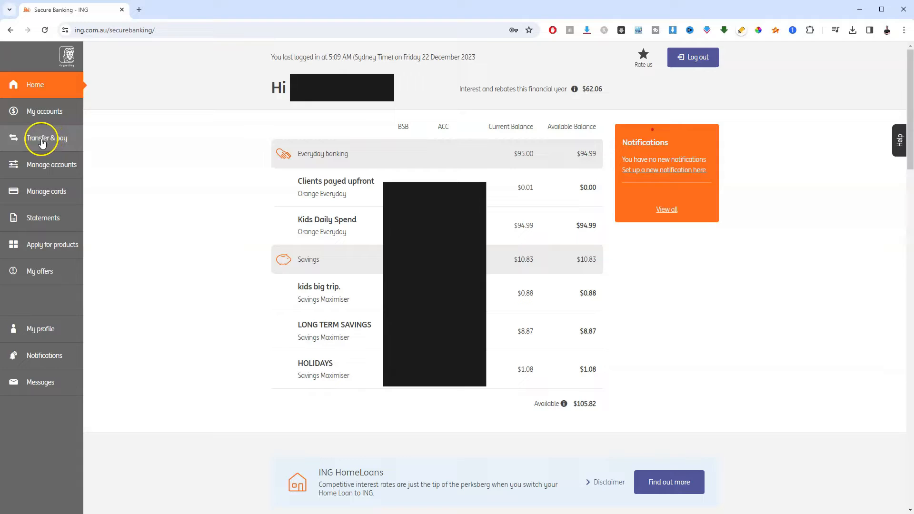
Open the Pay anyone form from Transfer & pay and pay from Kids Daily Spend.
{"action": "left_click", "coordinate": [42, 138]}
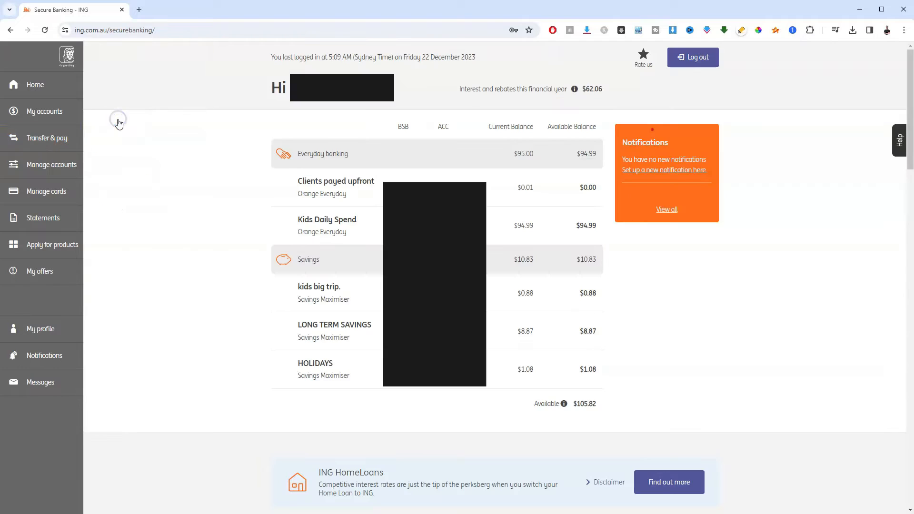
{"action": "left_click", "coordinate": [46, 138]}
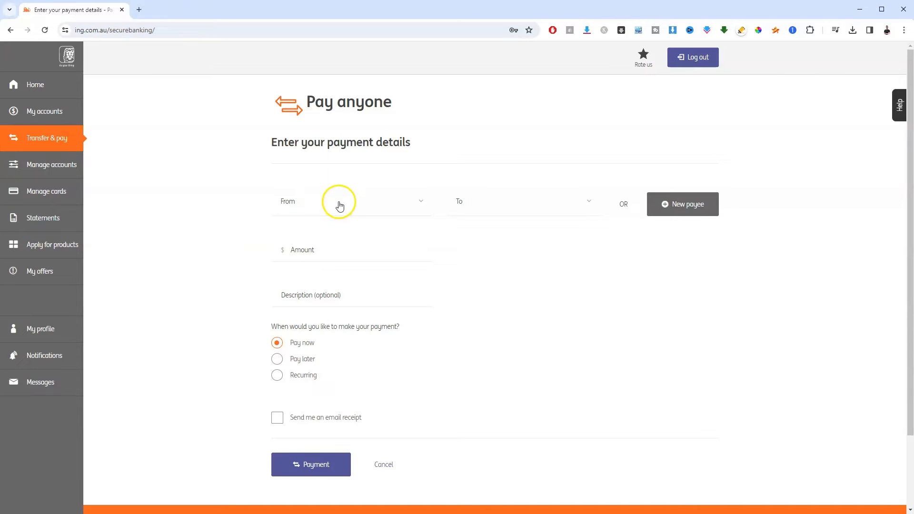
{"action": "left_click", "coordinate": [351, 200]}
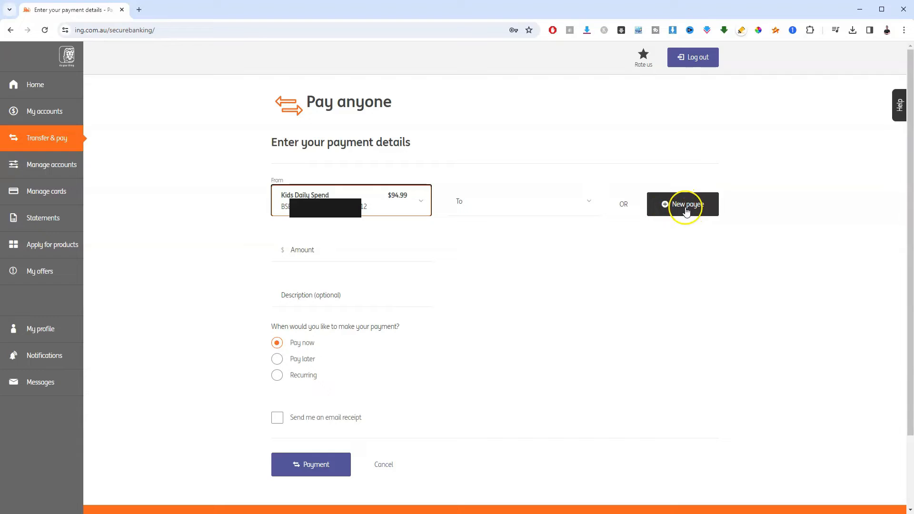
Add a new payee identified by PayID, with Email as the PayID type.
{"action": "left_click", "coordinate": [682, 204]}
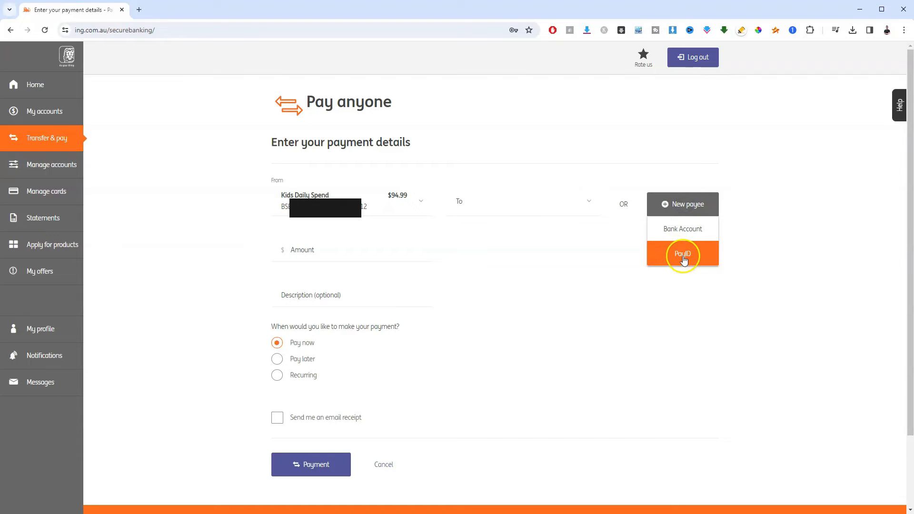
{"action": "left_click", "coordinate": [682, 254]}
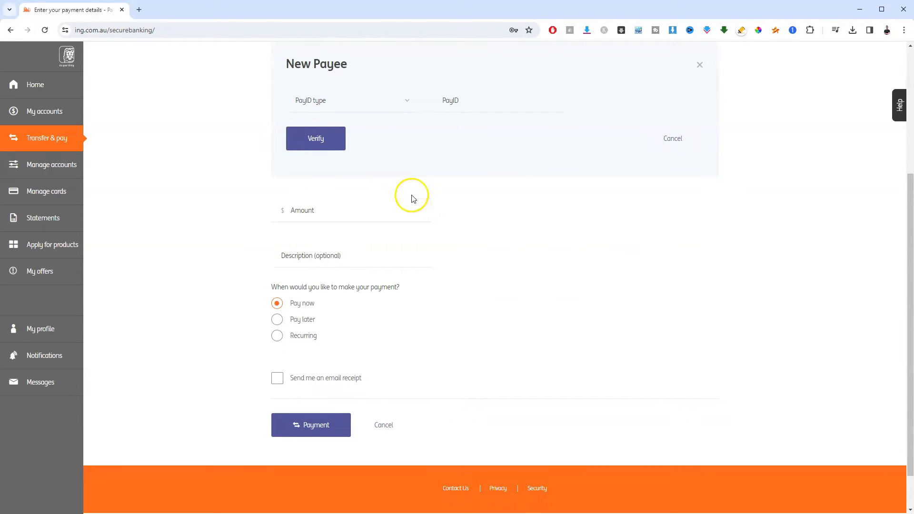
{"action": "left_click", "coordinate": [315, 139]}
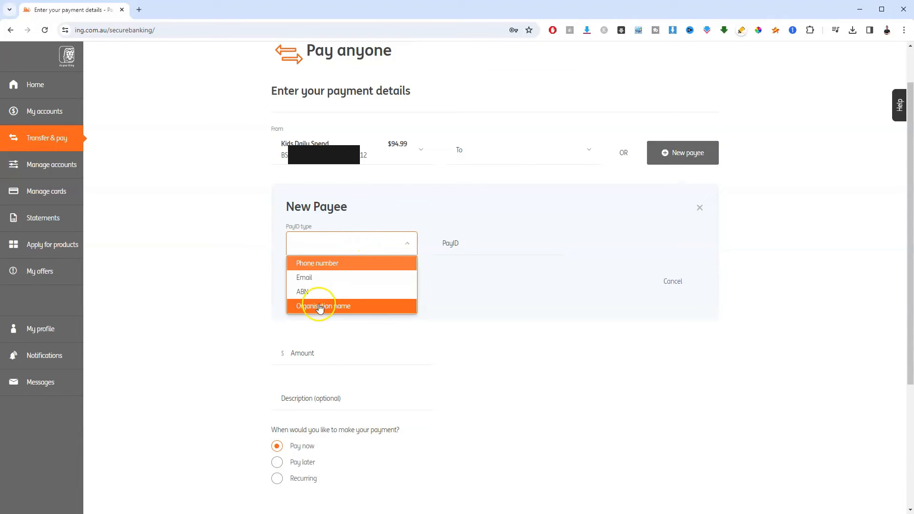
{"action": "mouse_move", "coordinate": [236, 283]}
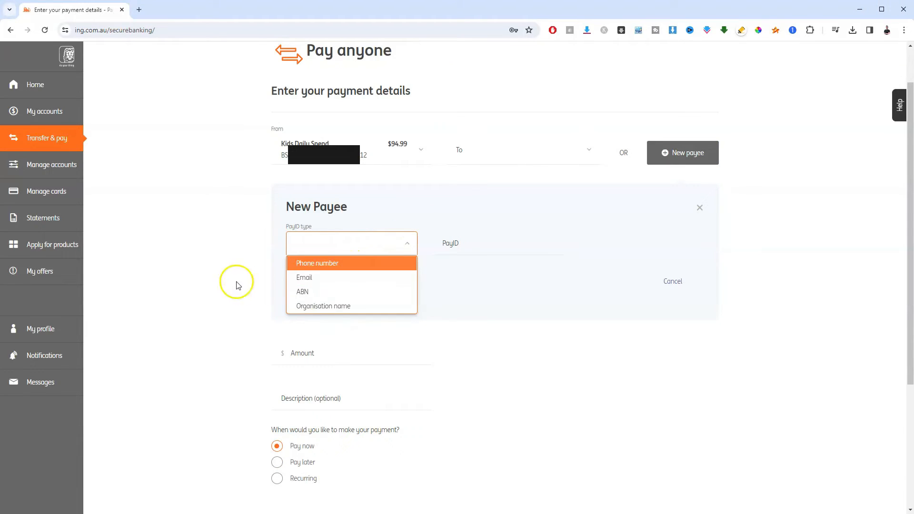
{"action": "left_click", "coordinate": [304, 278]}
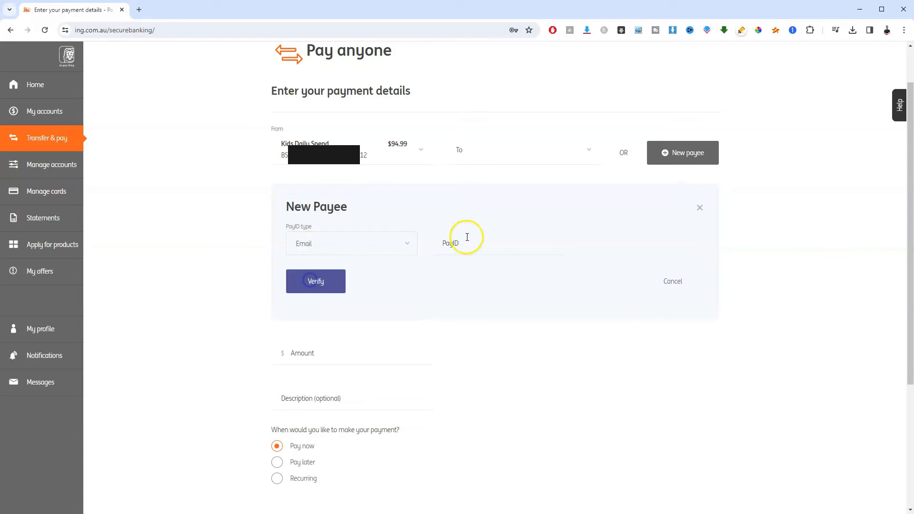
Verify the Email PayID payee with the PayID field still empty.
{"action": "left_click", "coordinate": [498, 243]}
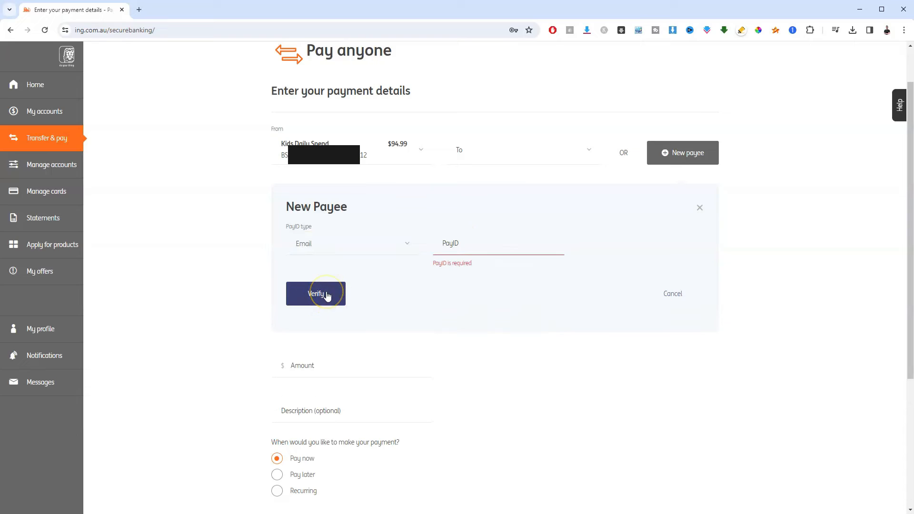
{"action": "mouse_move", "coordinate": [462, 290]}
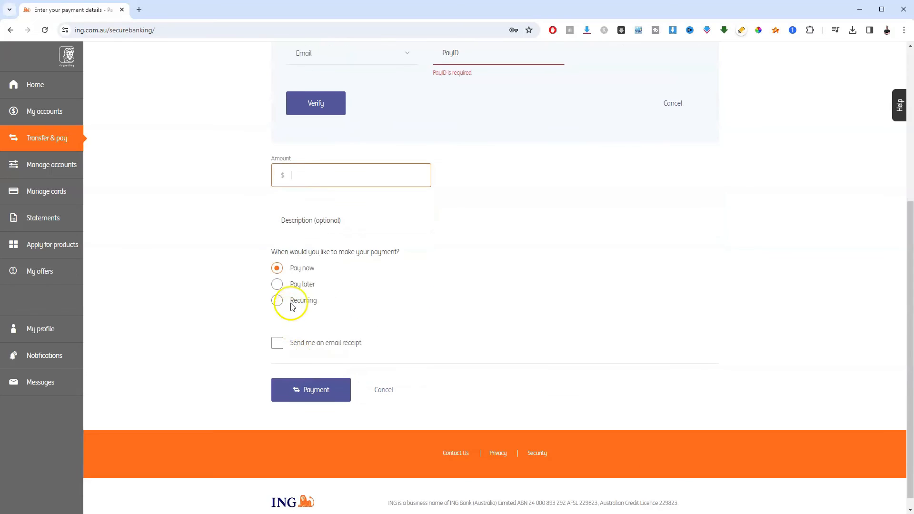
{"action": "mouse_move", "coordinate": [367, 299]}
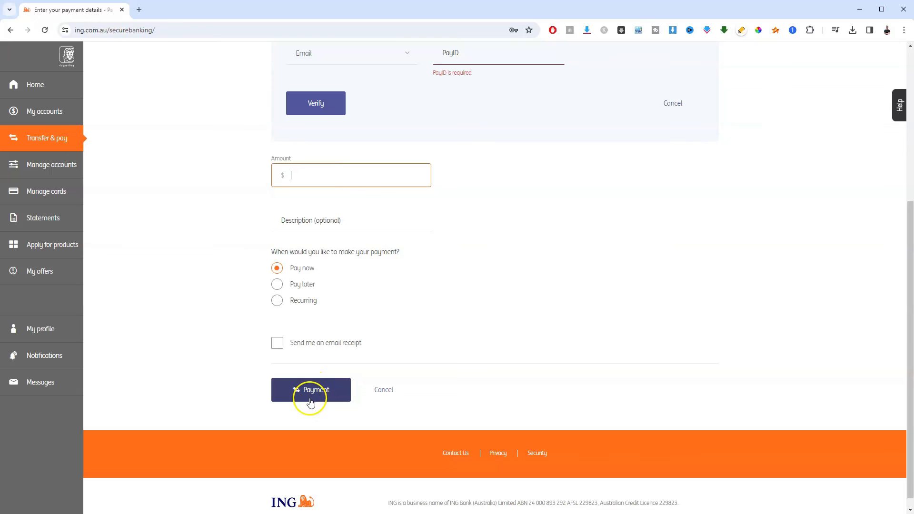
{"action": "mouse_move", "coordinate": [533, 298]}
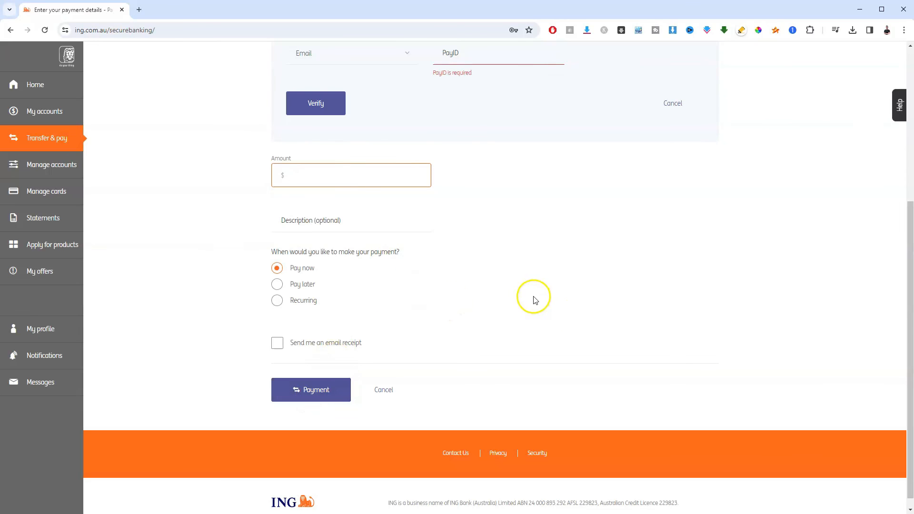
{"action": "left_click", "coordinate": [350, 174]}
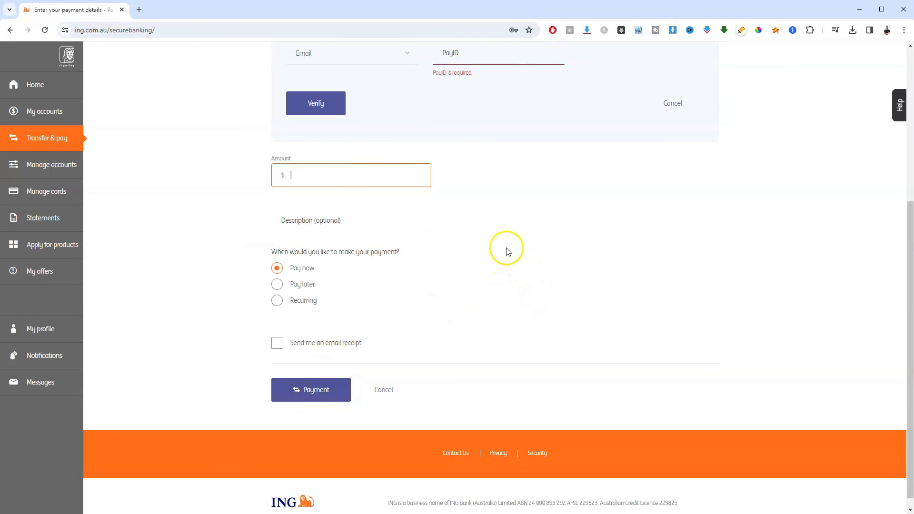